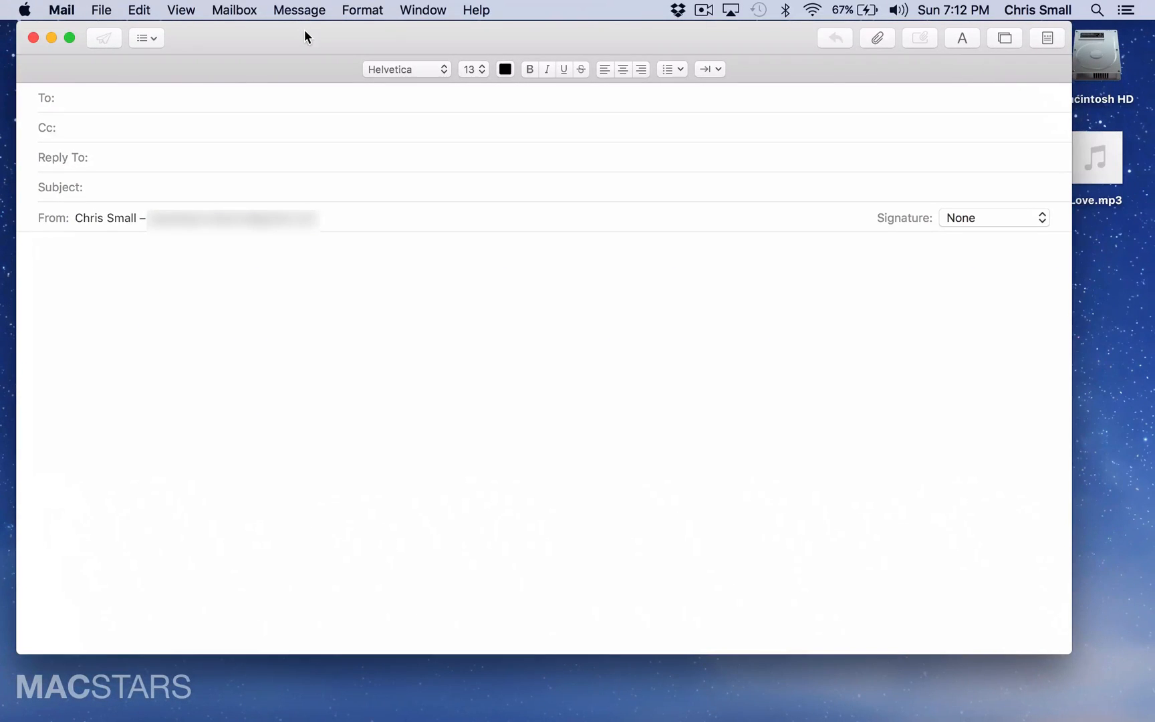
mouse_move(876, 38)
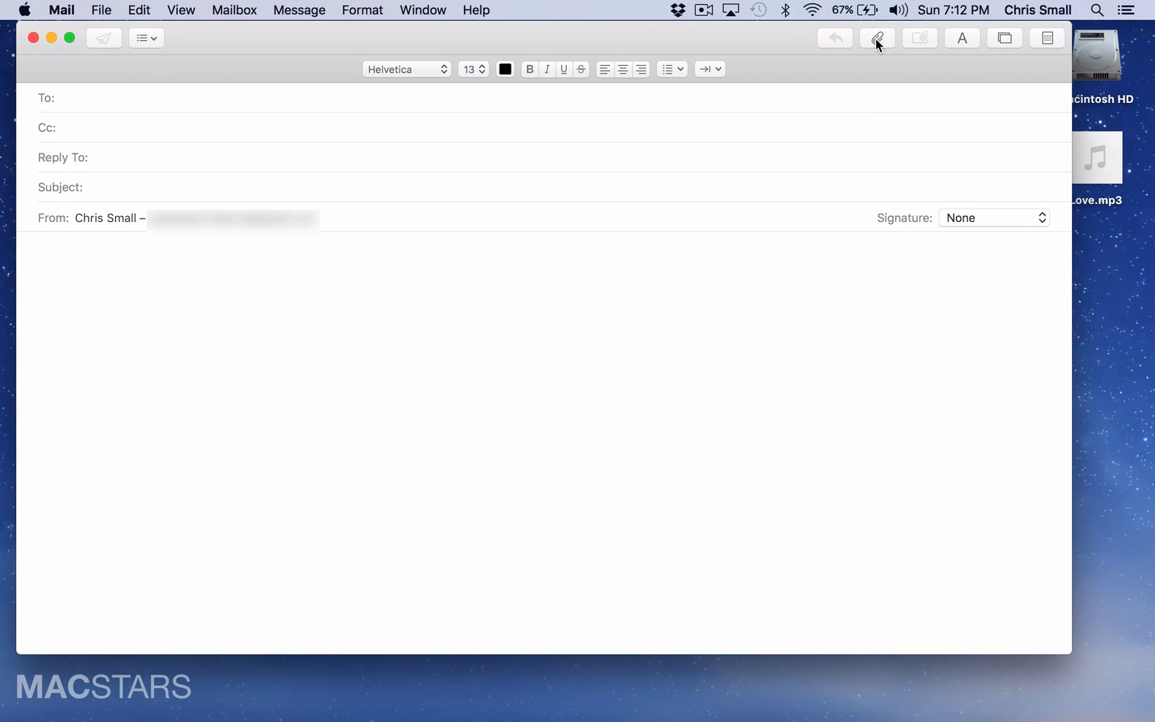
Attach Love.mp3 from the Desktop via the paperclip button, embedding a 3.3 MB audio player.
click(876, 37)
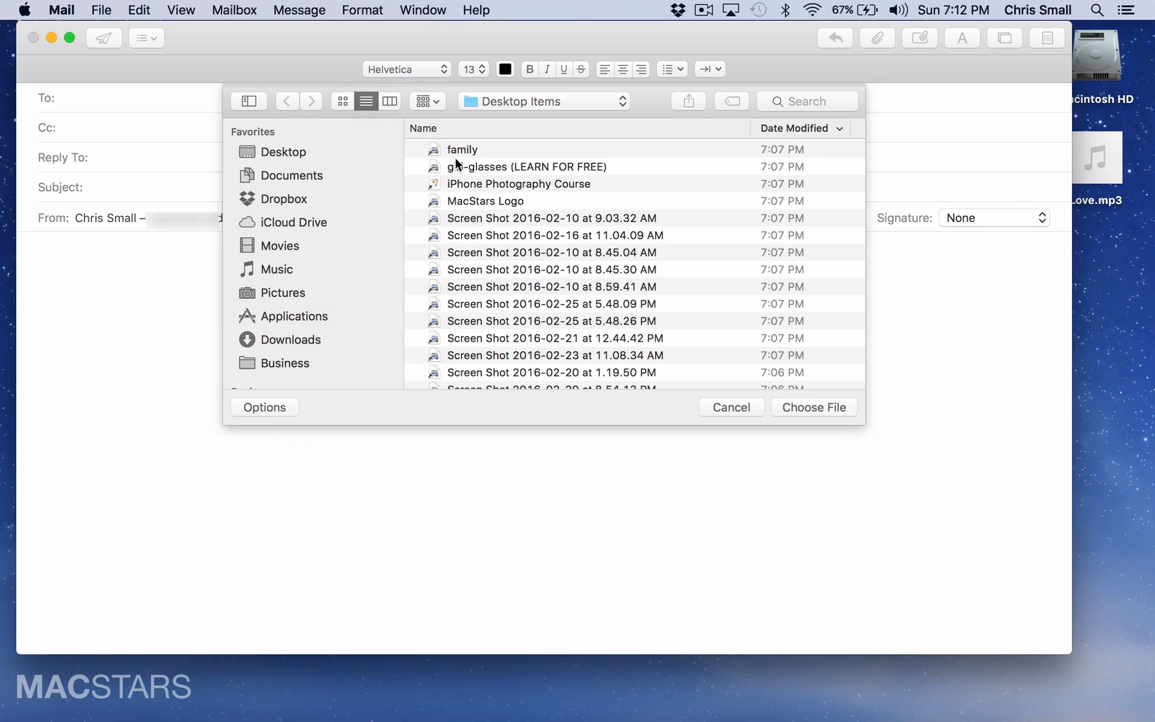
mouse_move(282, 152)
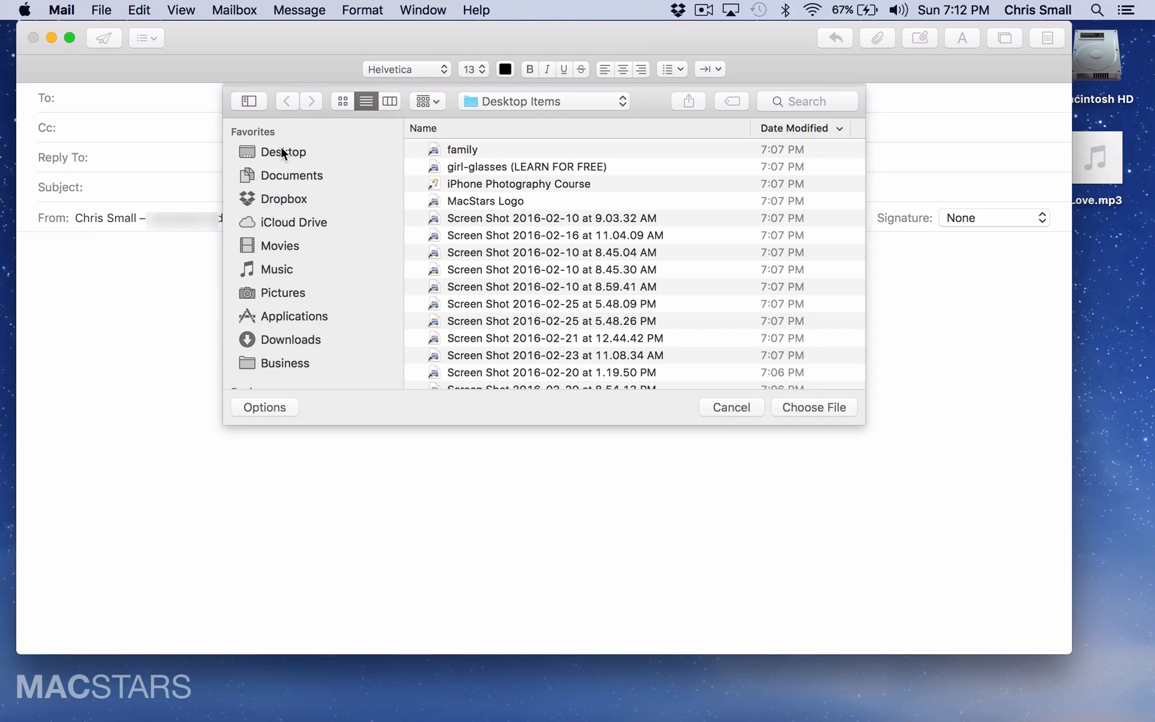
click(282, 152)
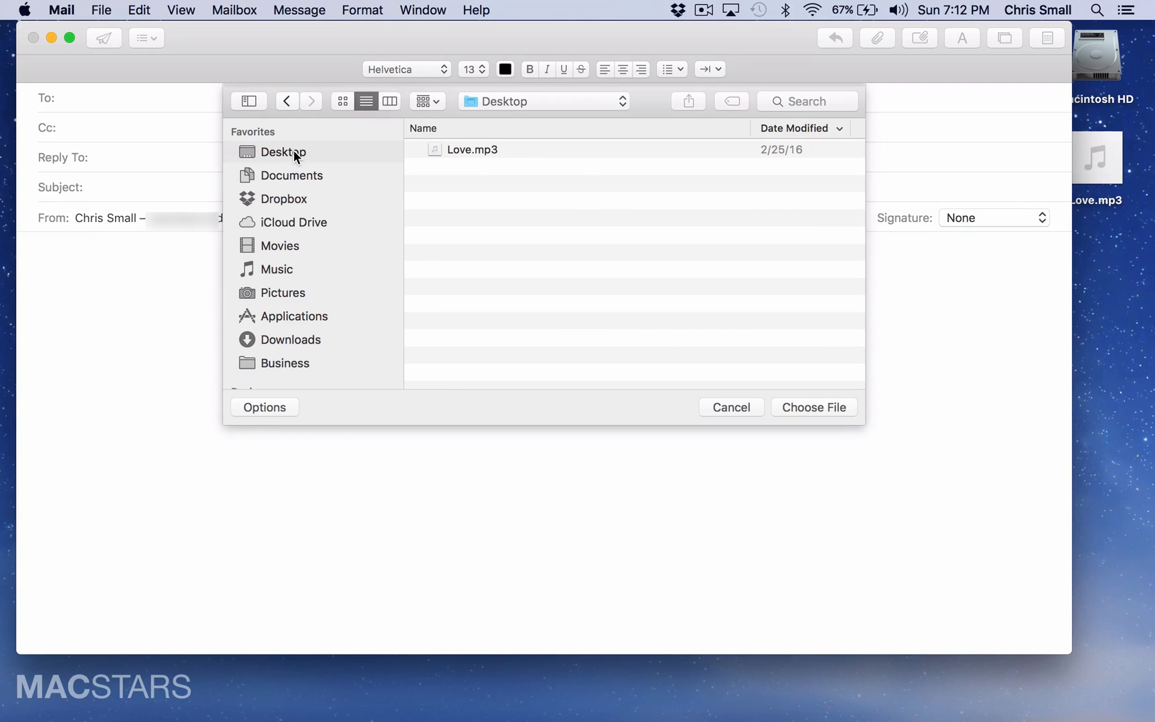
mouse_move(470, 149)
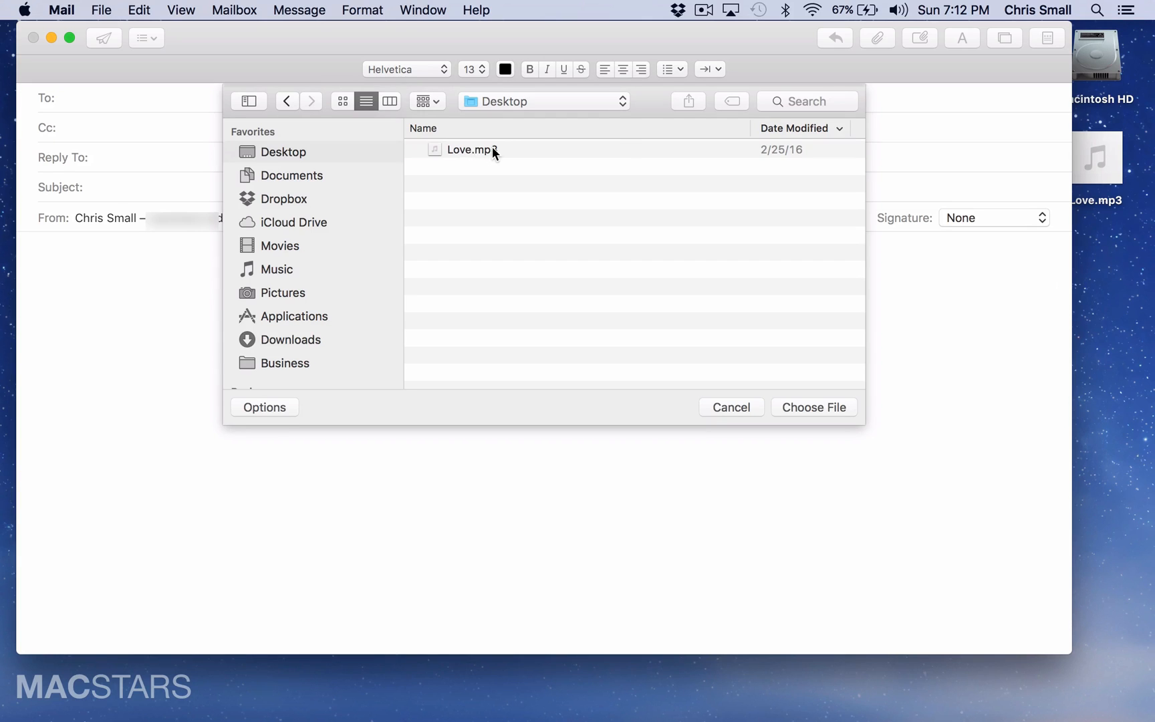
click(471, 149)
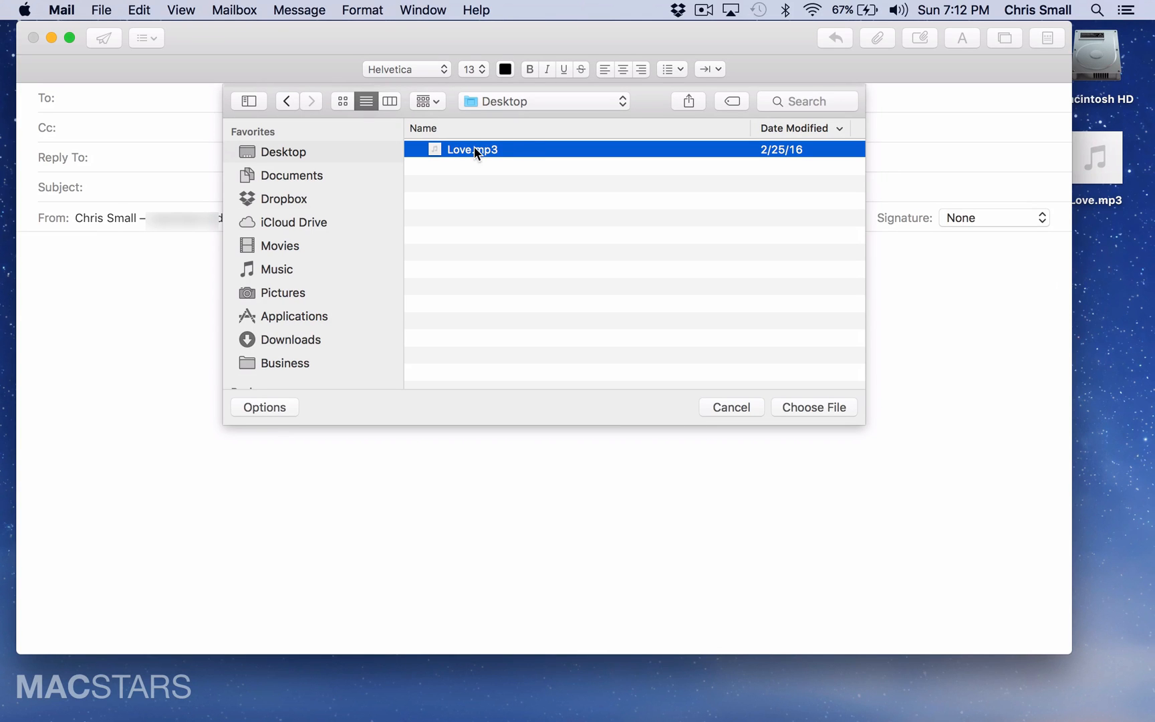
mouse_move(814, 407)
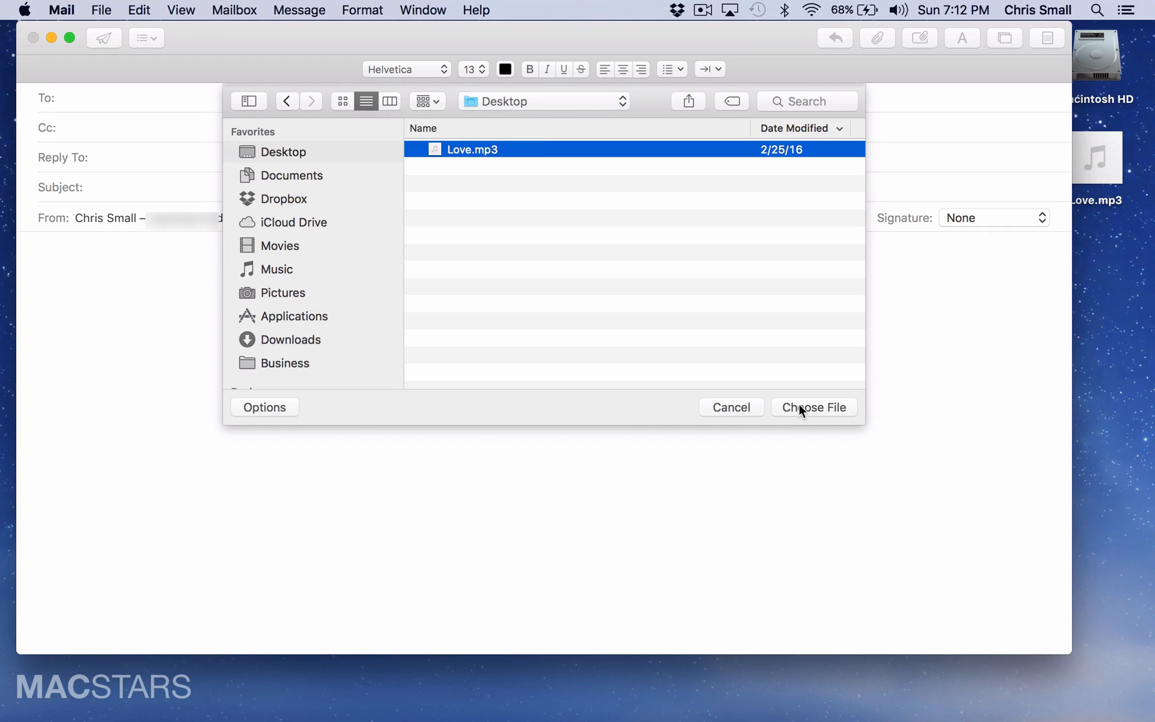
click(813, 407)
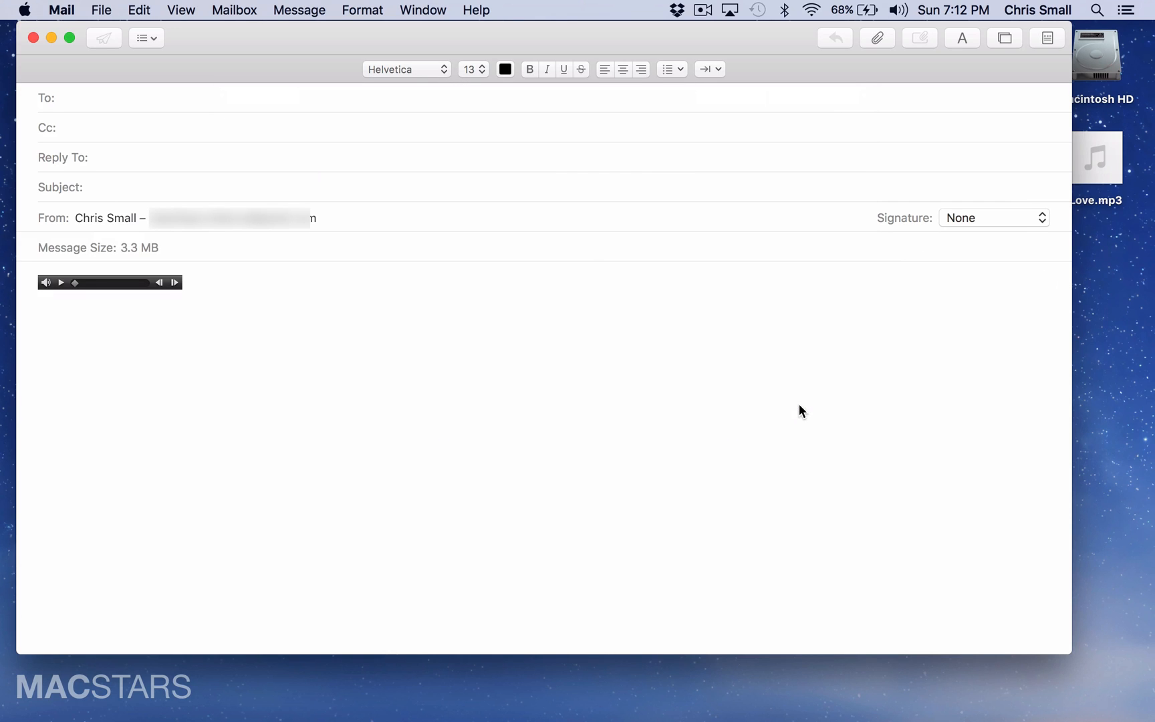
mouse_move(203, 284)
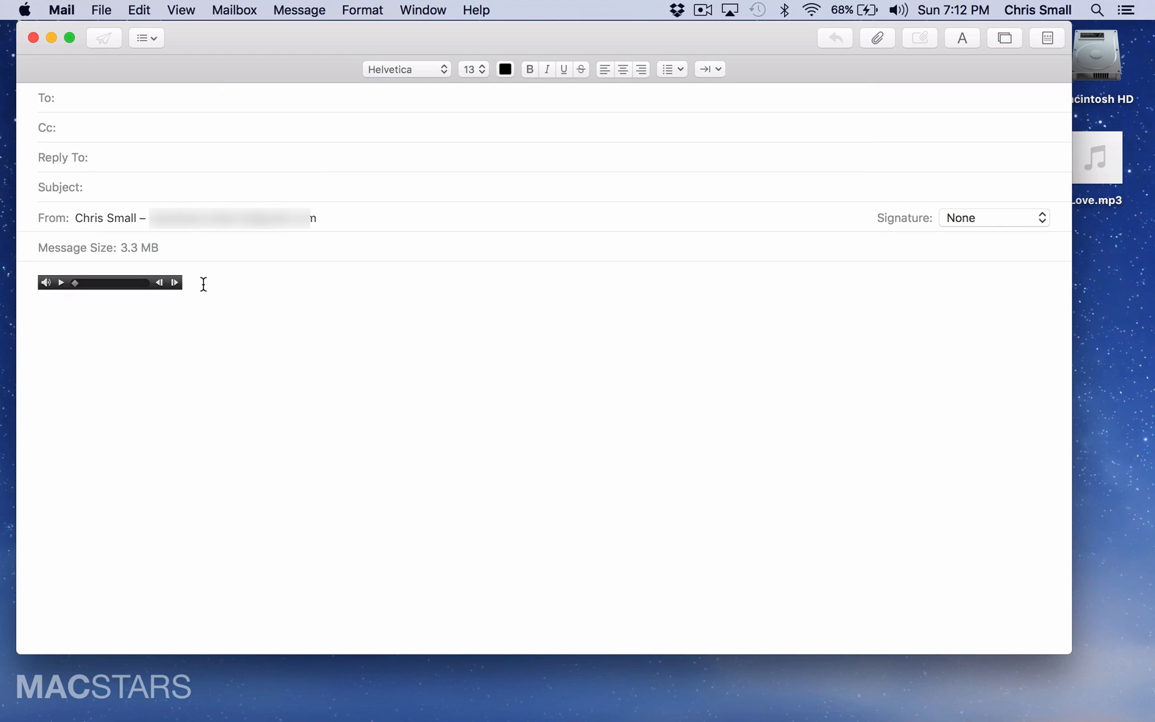
mouse_move(194, 288)
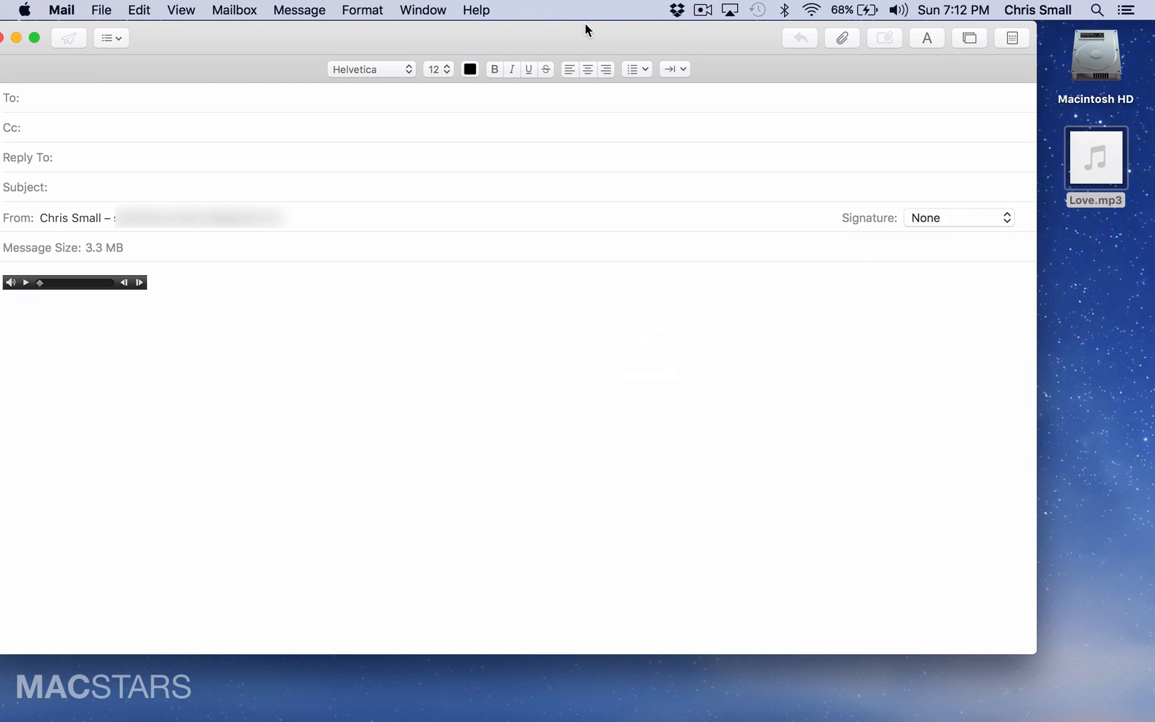
mouse_move(187, 293)
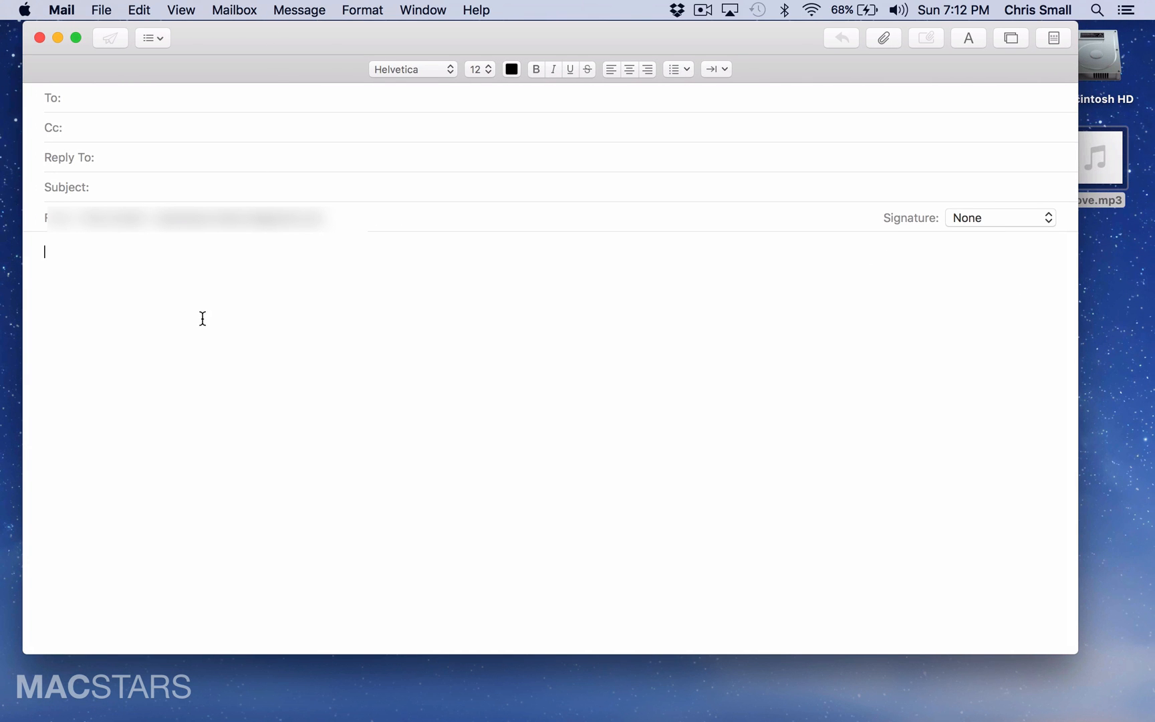
mouse_move(101, 10)
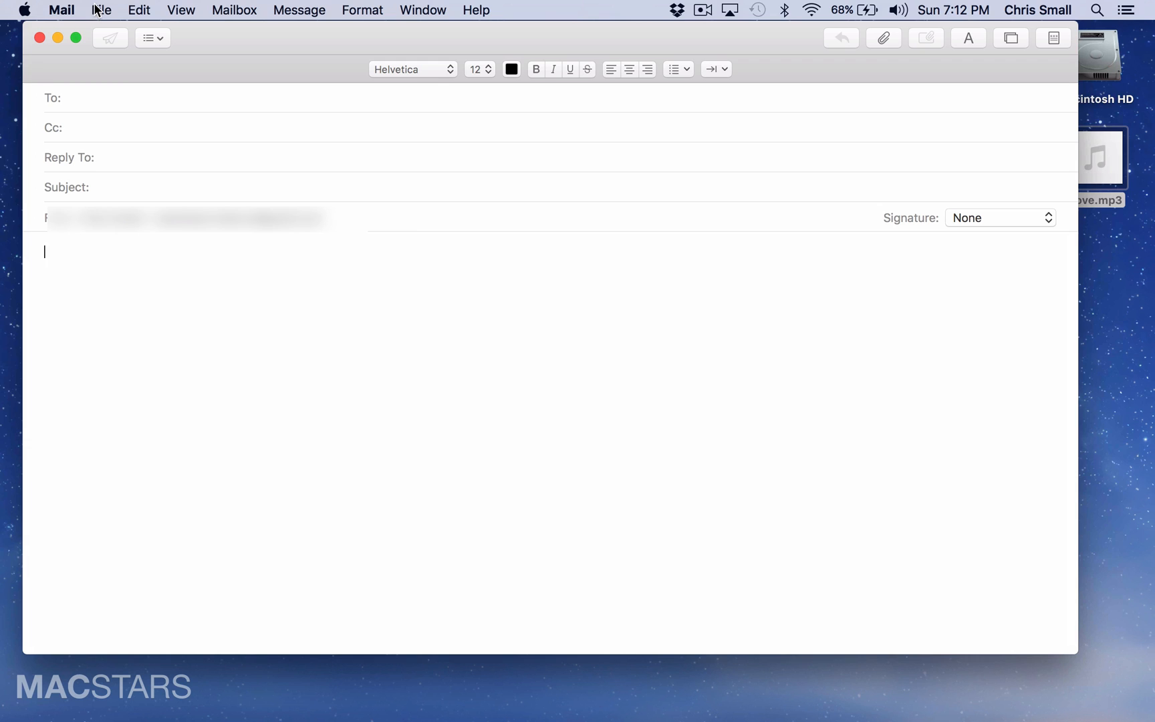
Attach Love.mp3 from the Desktop using Shift+Command+A, giving a 3.3 MB message.
key(shift+cmd+a)
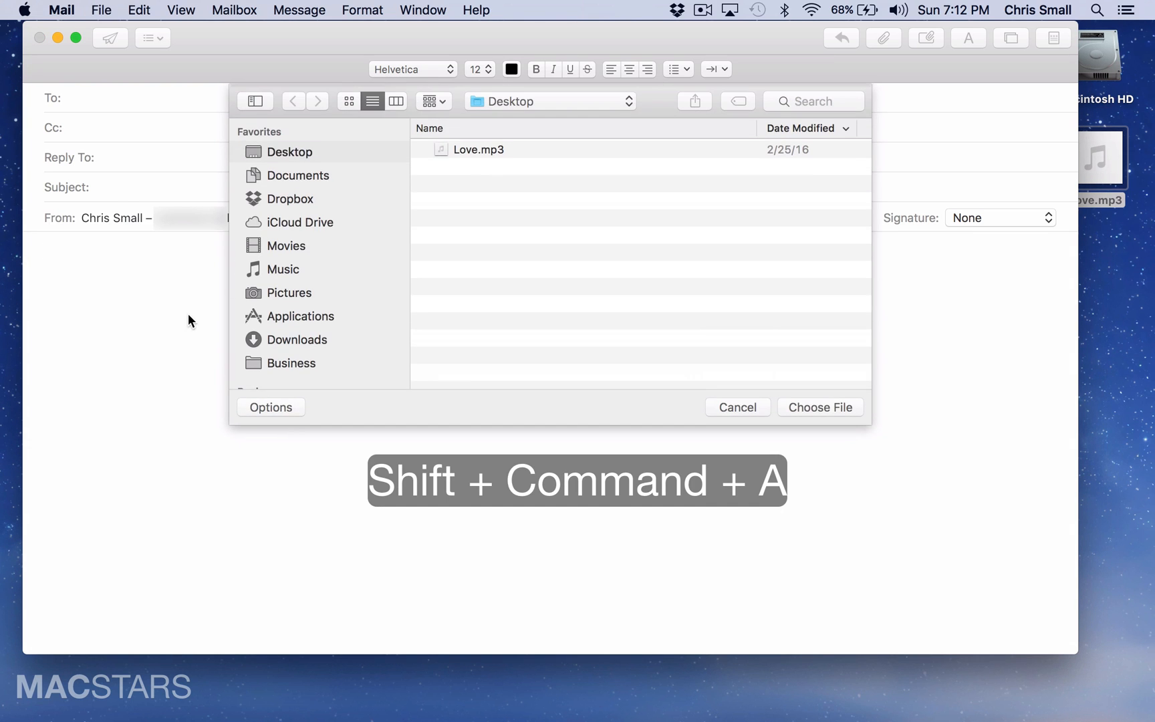
click(479, 150)
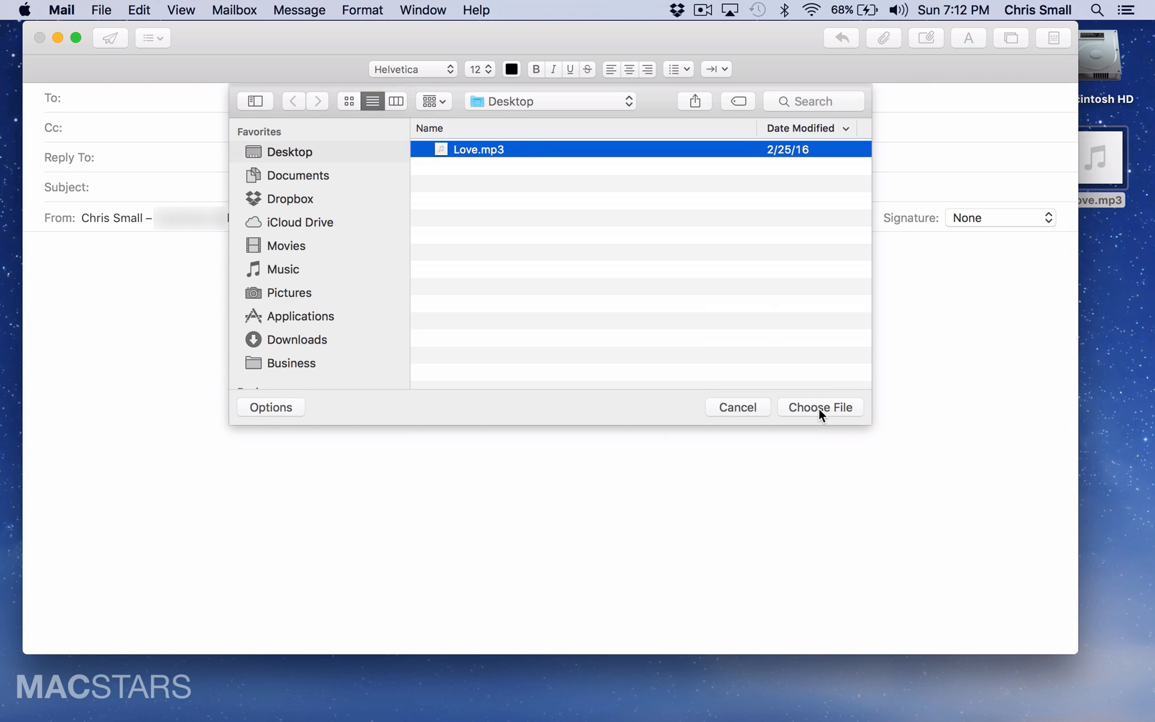
click(819, 406)
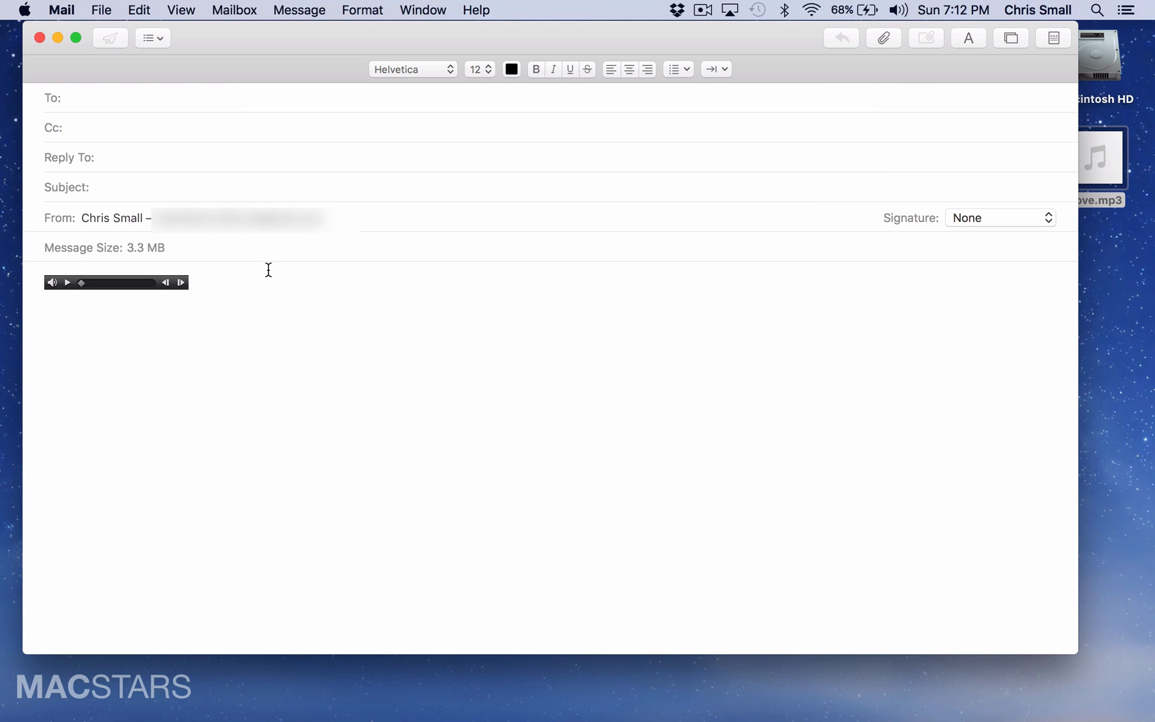